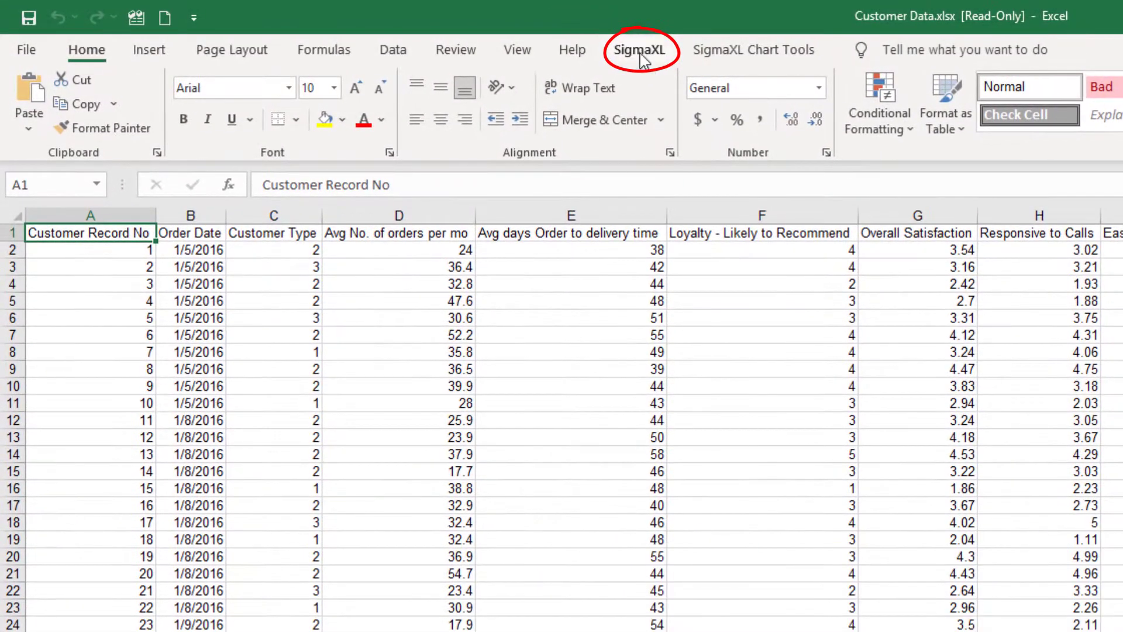
# Launch SigmaXL's 2 Sample Comparison Tests from the Statistical Tools menu
pyautogui.click(639, 50)
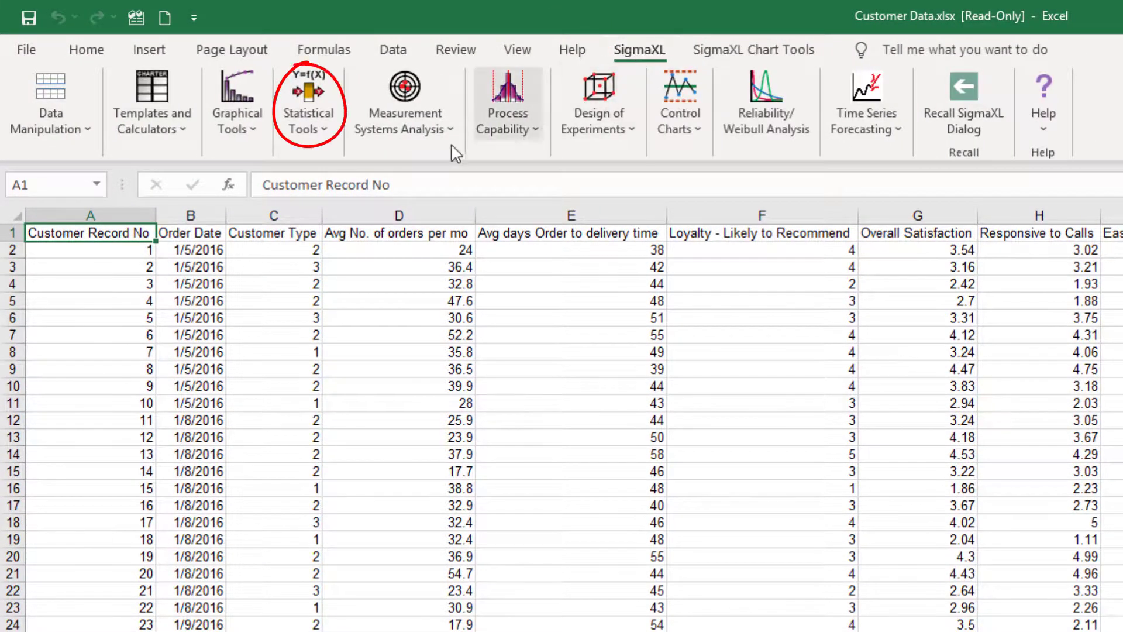
pyautogui.click(308, 104)
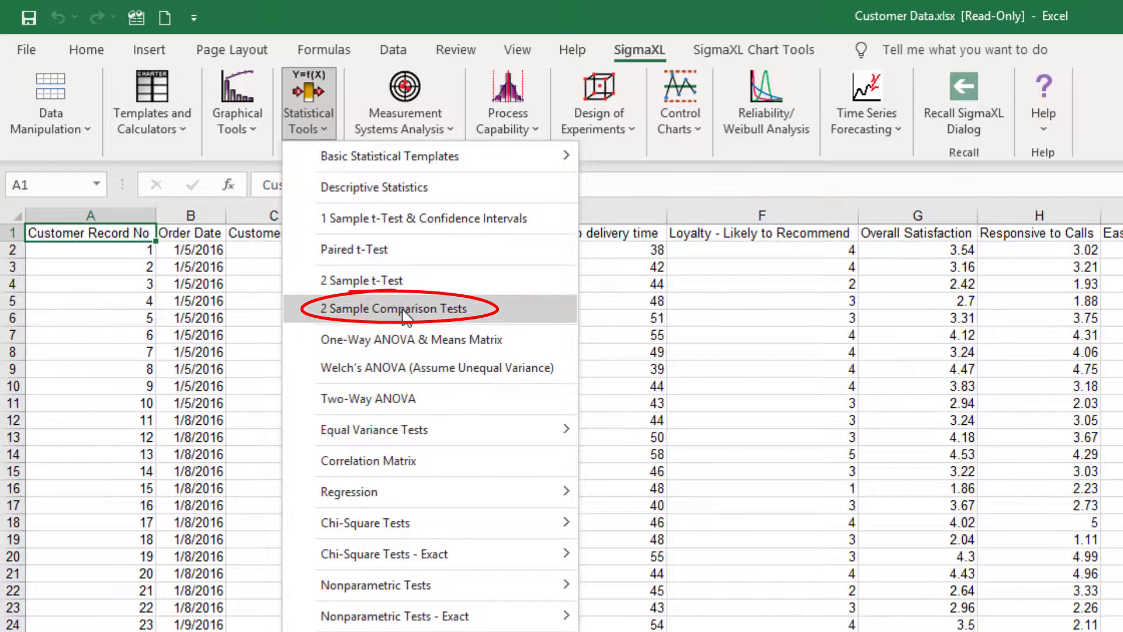
pyautogui.click(392, 308)
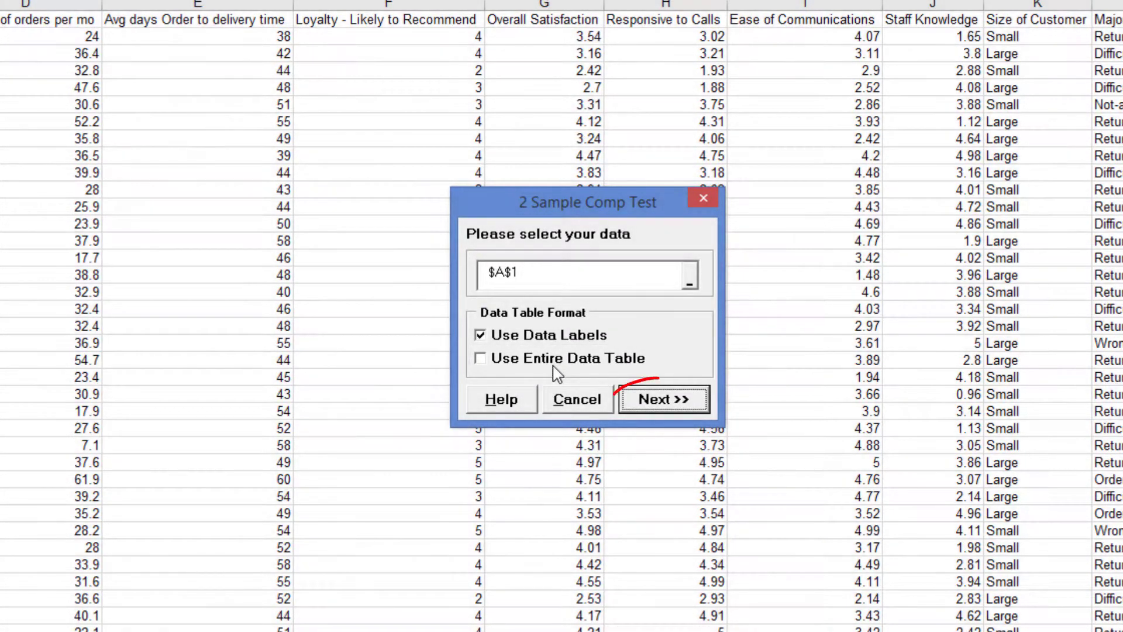
# Use stacked format with Overall Satisfaction as Y and Customer Type as X
pyautogui.click(576, 399)
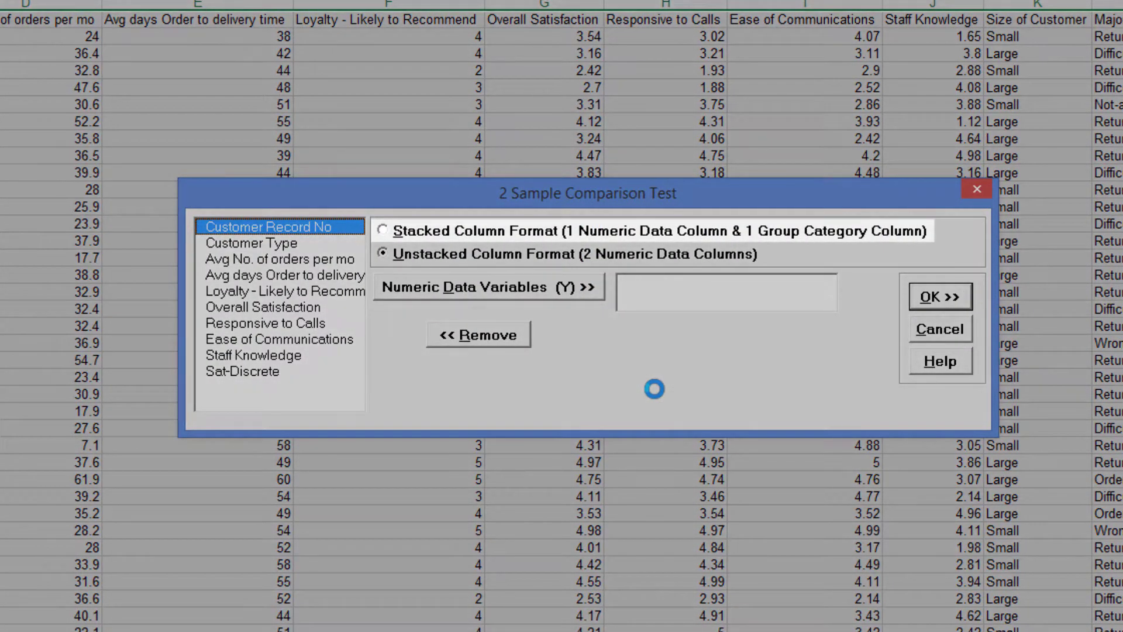
pyautogui.click(383, 230)
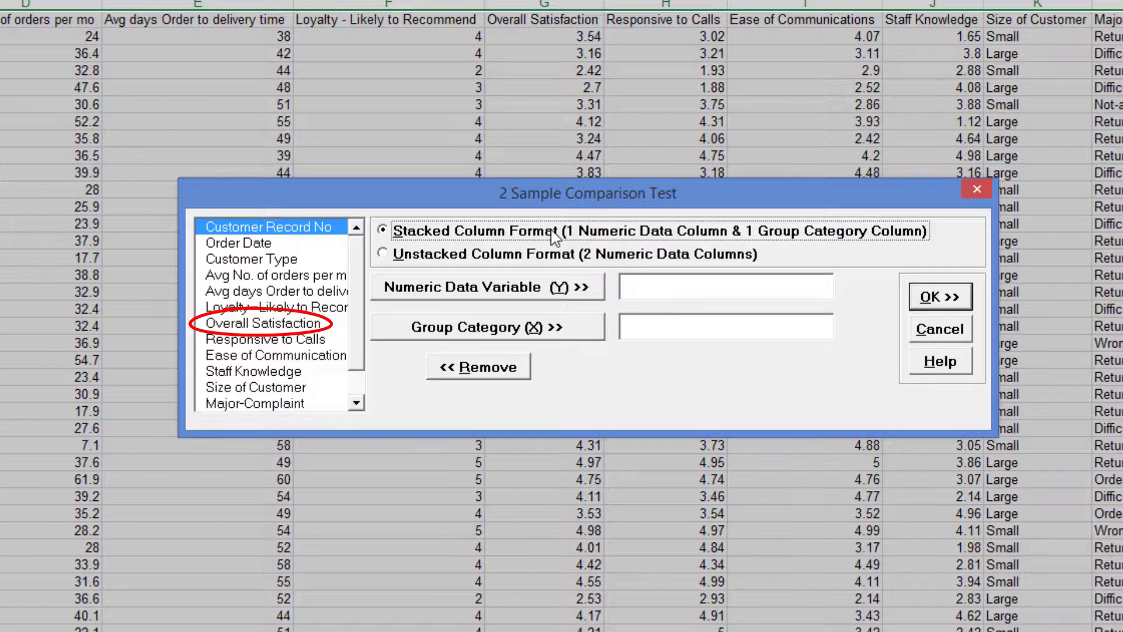
pyautogui.click(269, 323)
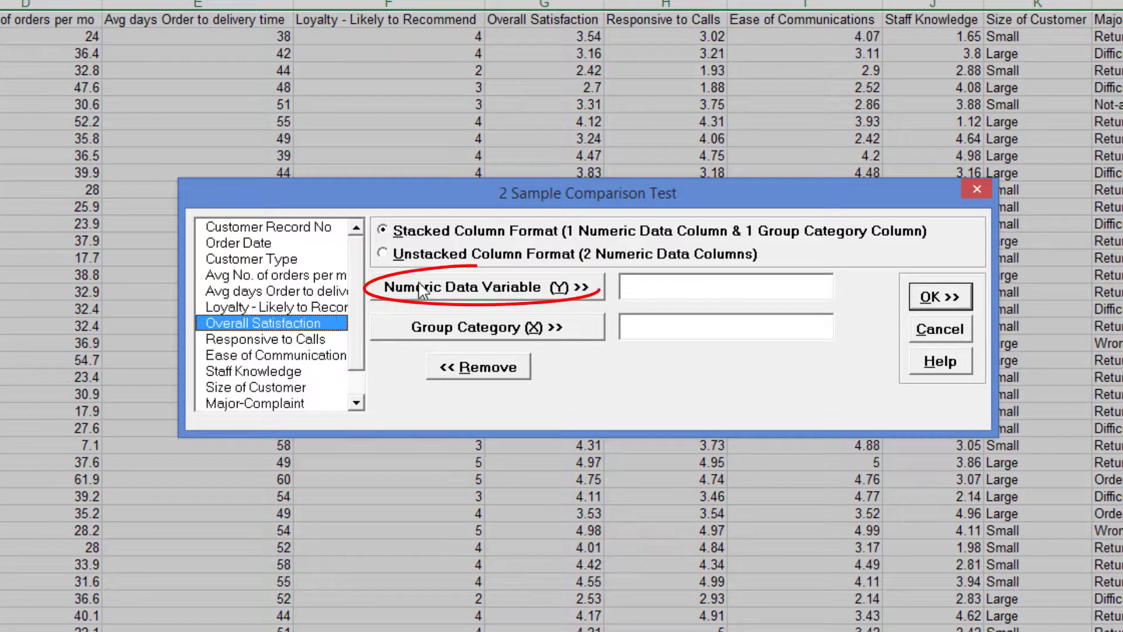
pyautogui.click(486, 287)
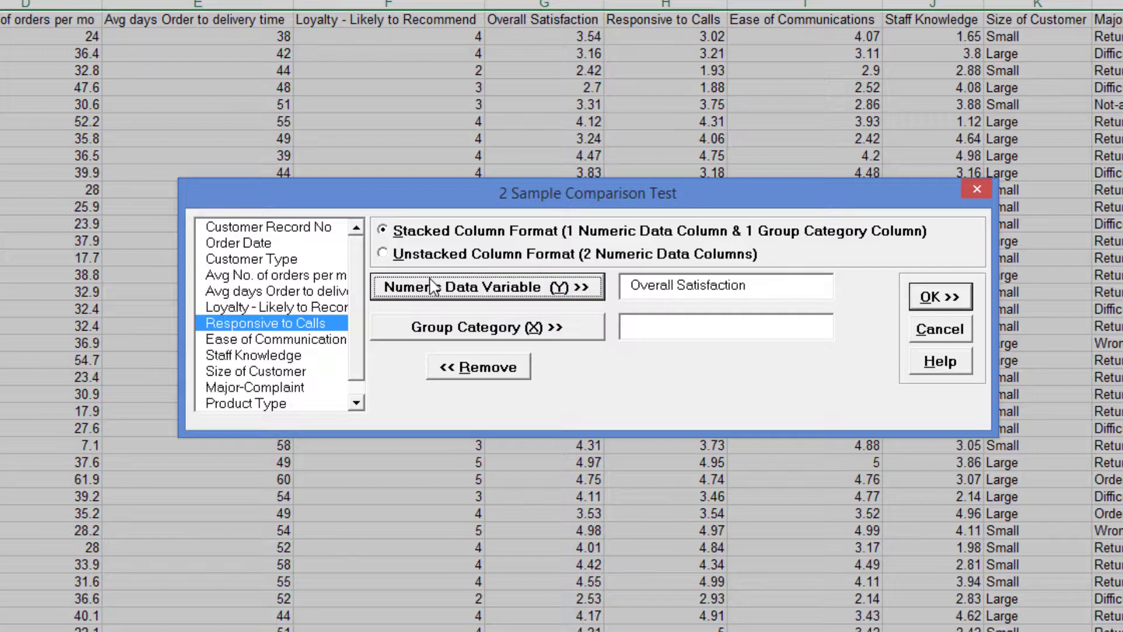
pyautogui.click(252, 259)
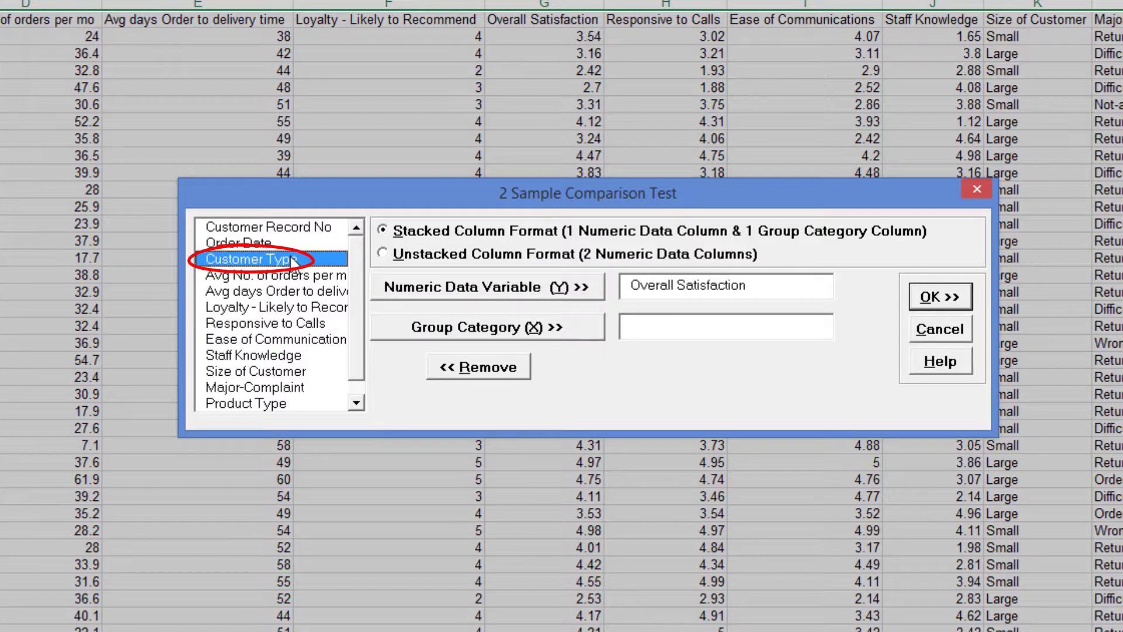
pyautogui.click(487, 327)
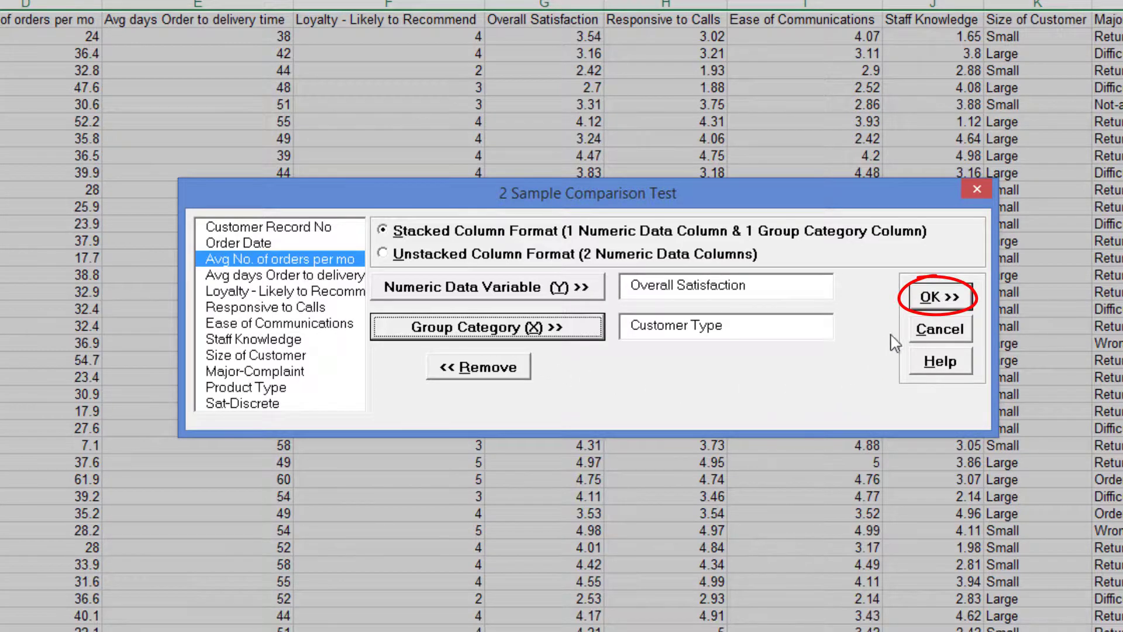
pyautogui.click(936, 296)
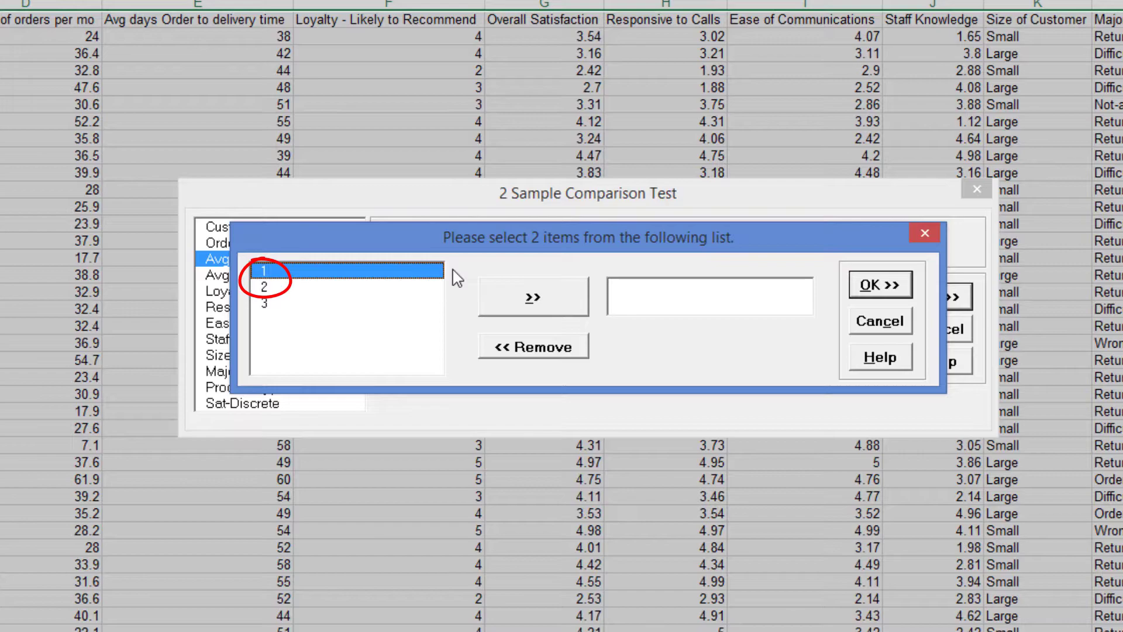
# Select Customer Types 1 and 2 as the compared groups and run the test
pyautogui.click(532, 296)
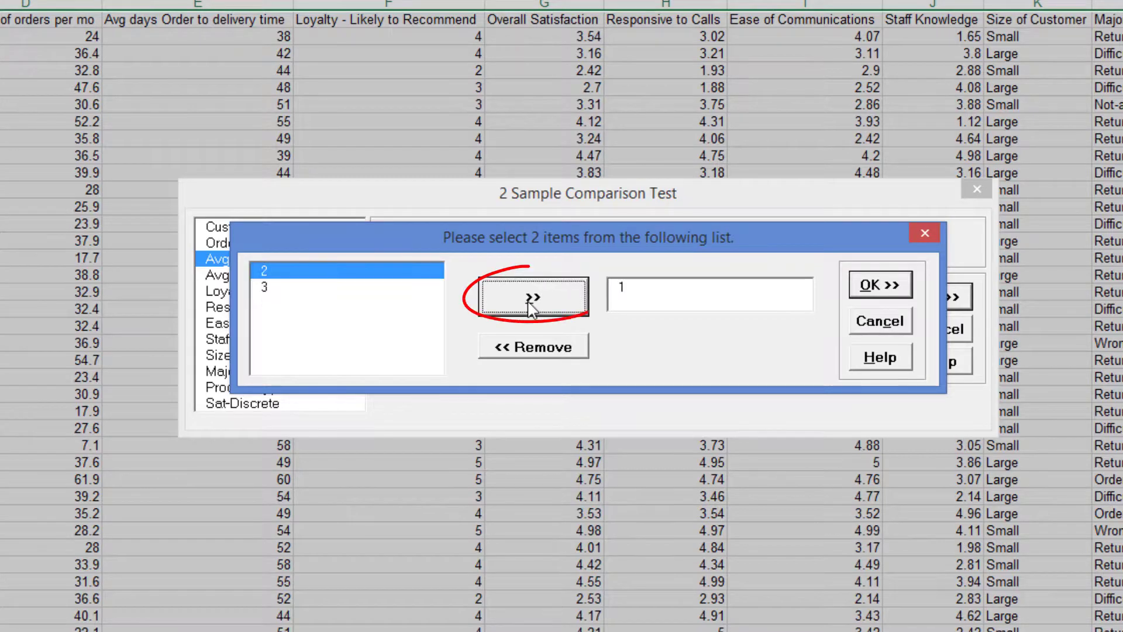
pyautogui.click(533, 297)
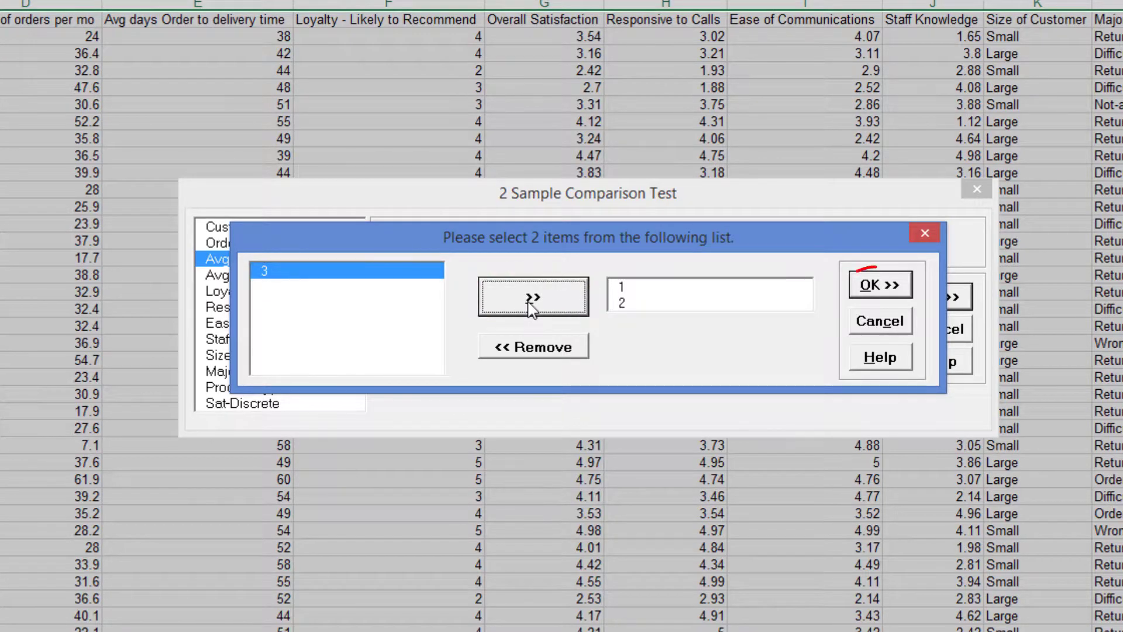
pyautogui.click(880, 285)
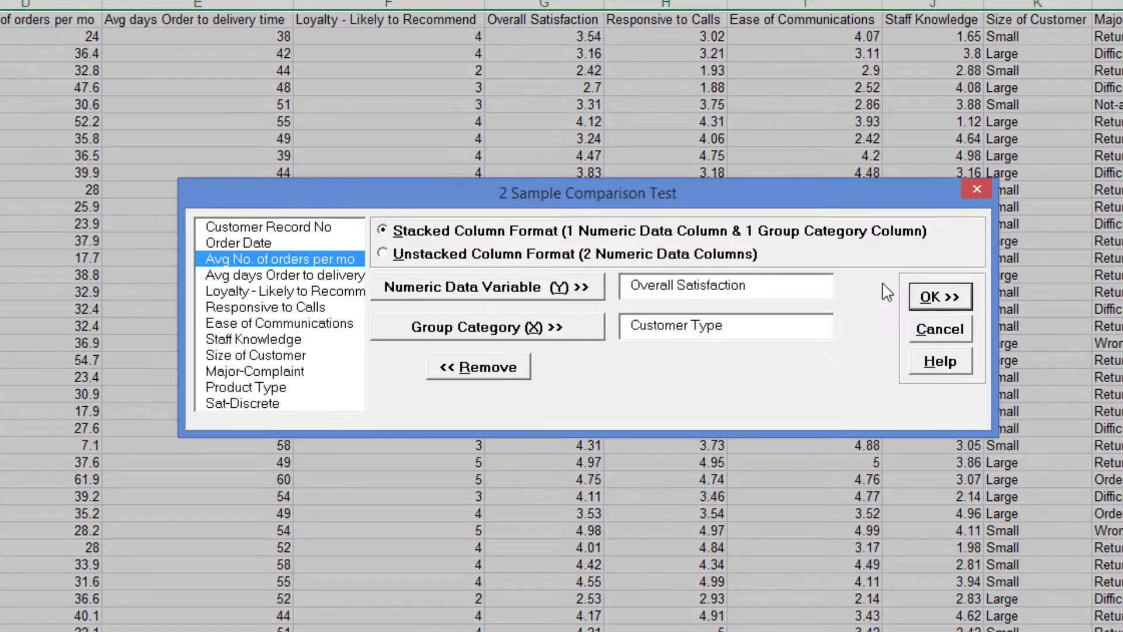
pyautogui.click(938, 294)
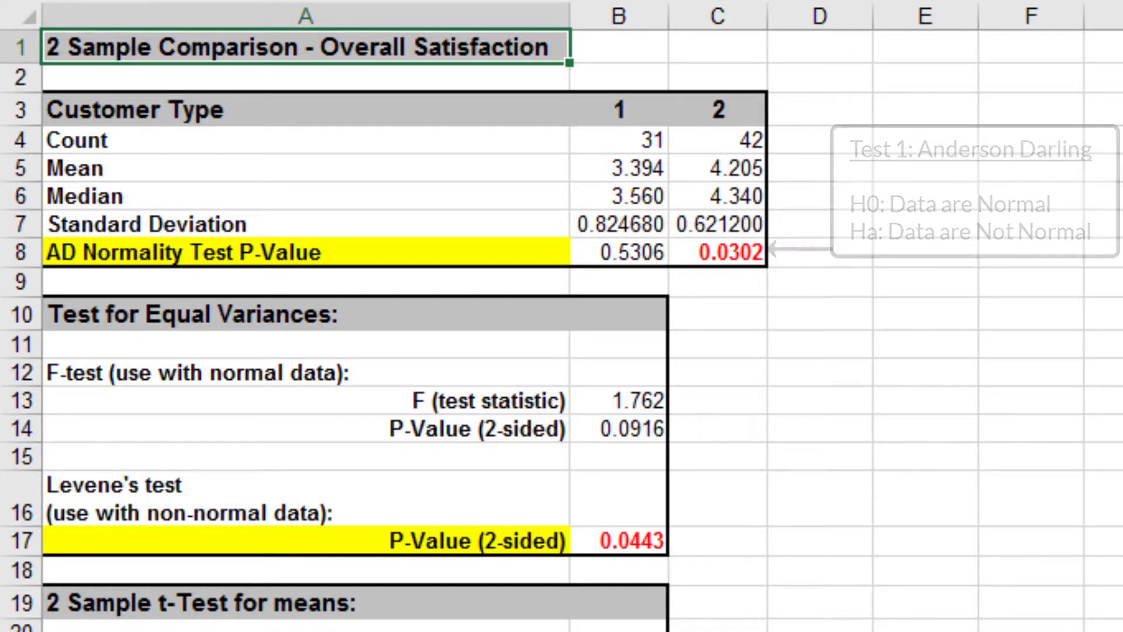
# Scroll down the report to view the normality and Levene's variance test results
pyautogui.scroll(-3)
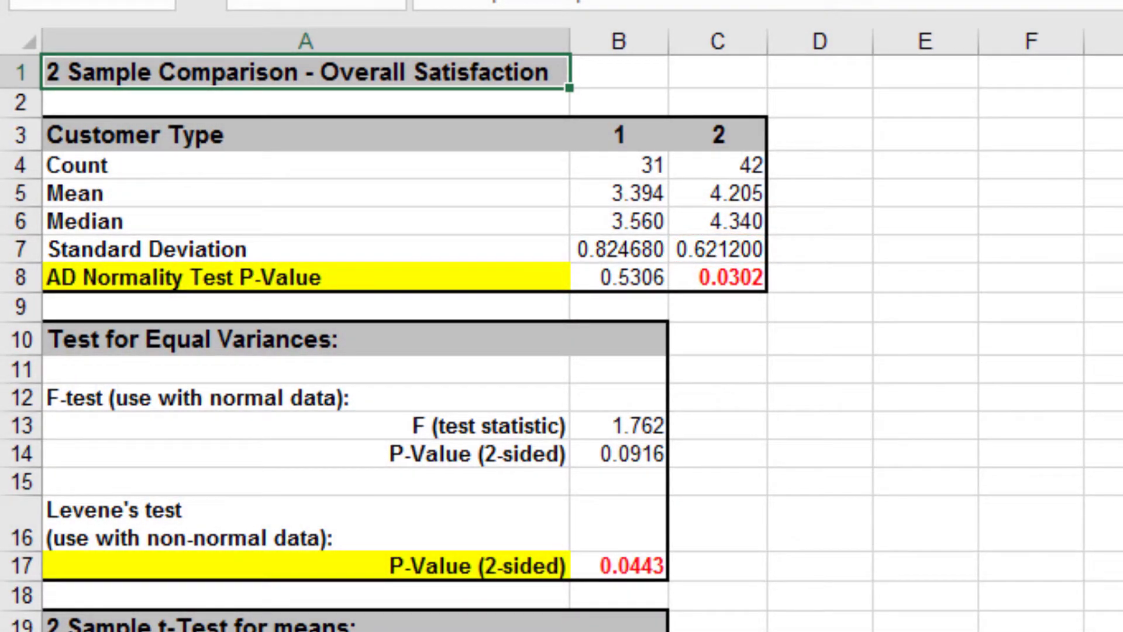
pyautogui.scroll(-3)
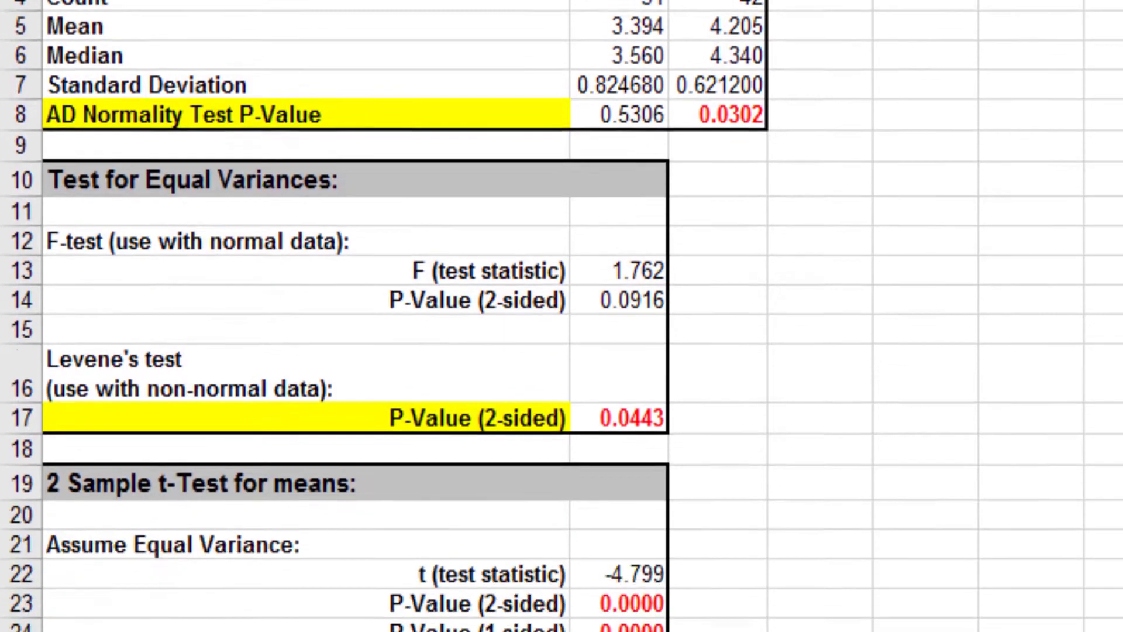
pyautogui.scroll(-3)
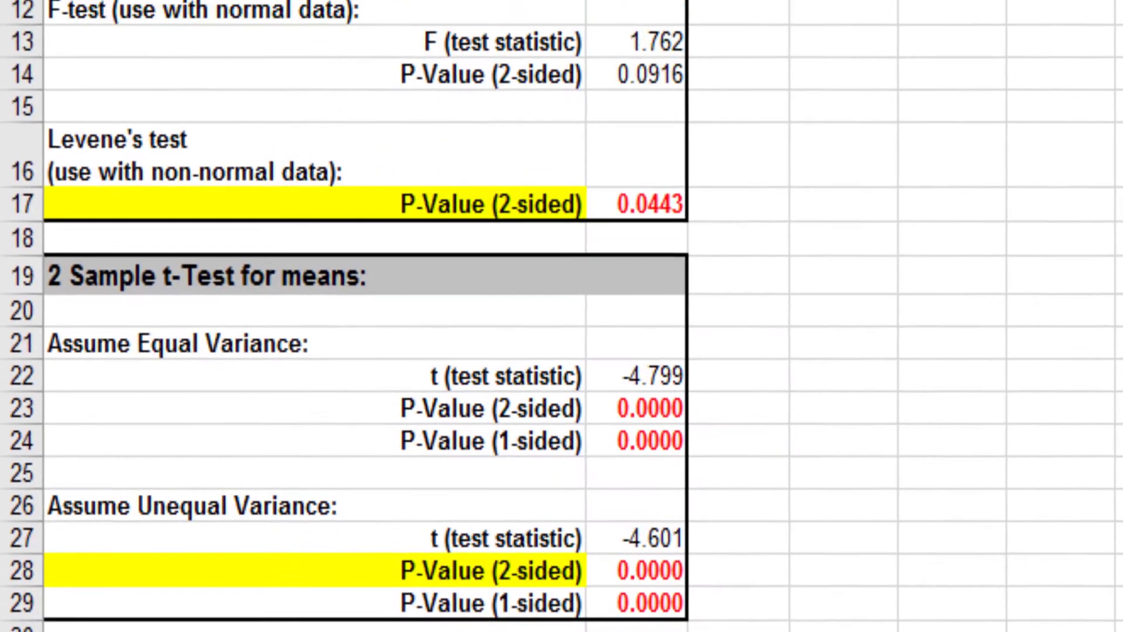
pyautogui.scroll(3)
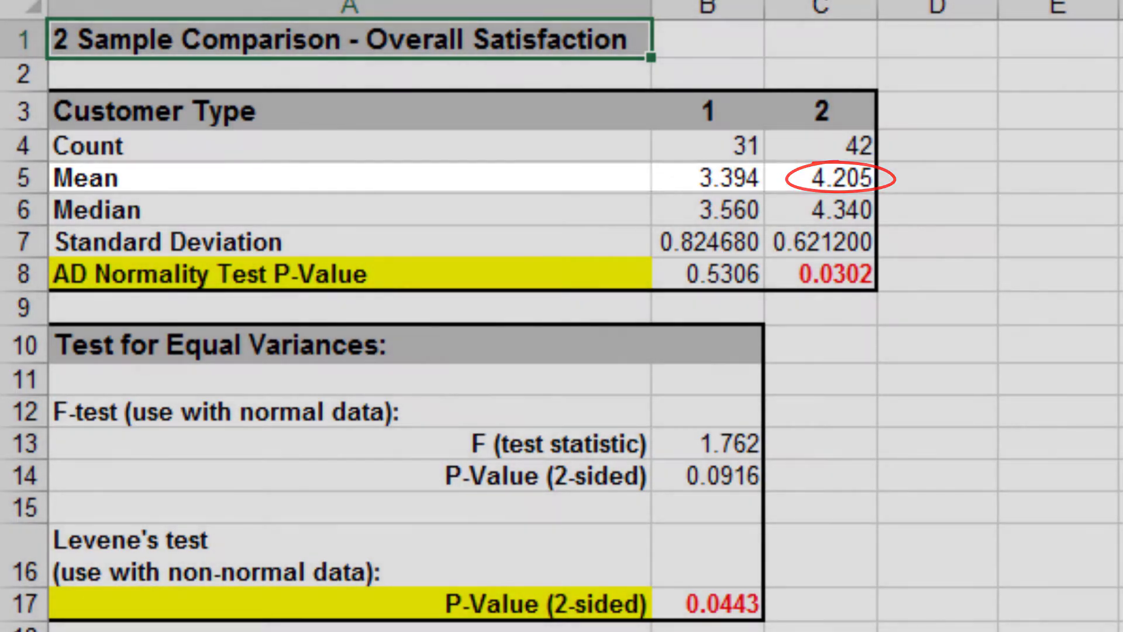
pyautogui.scroll(-3)
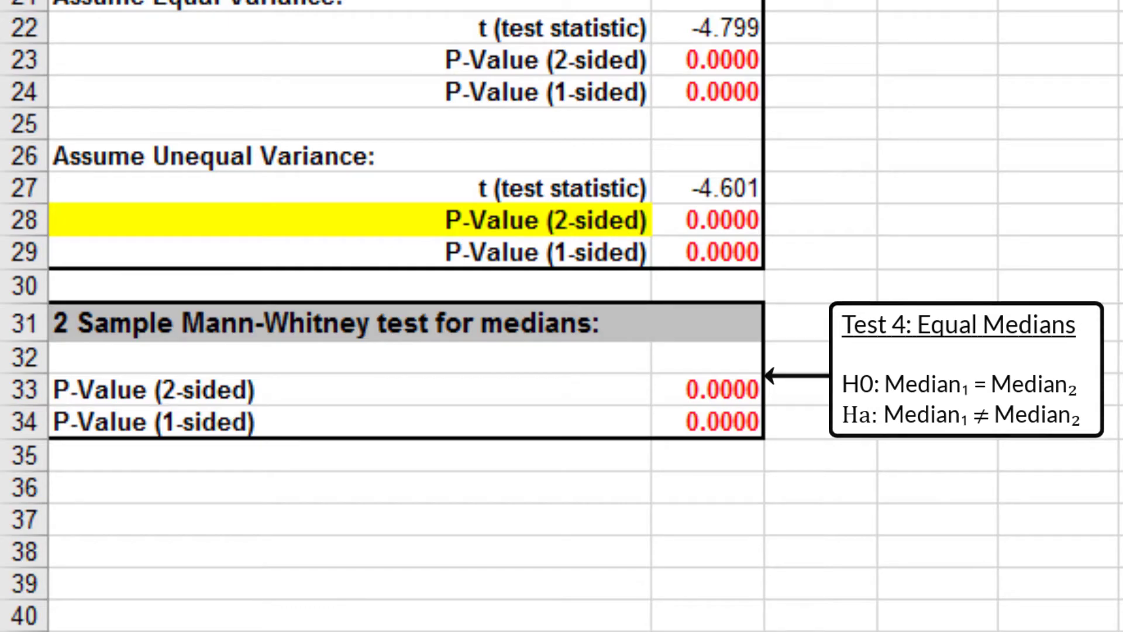
pyautogui.scroll(3)
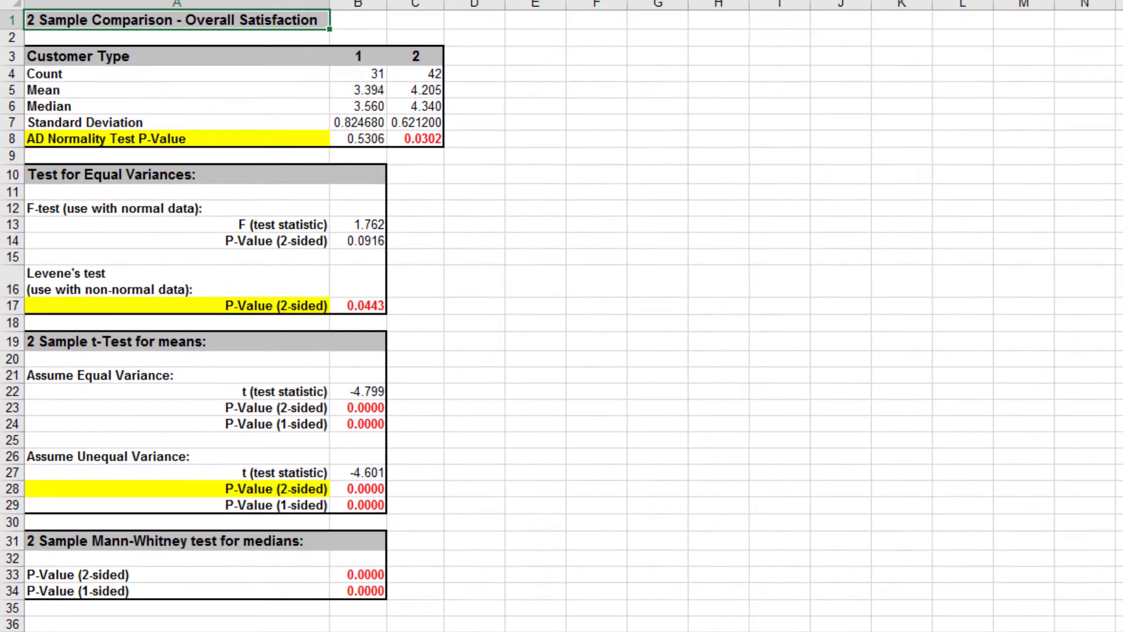